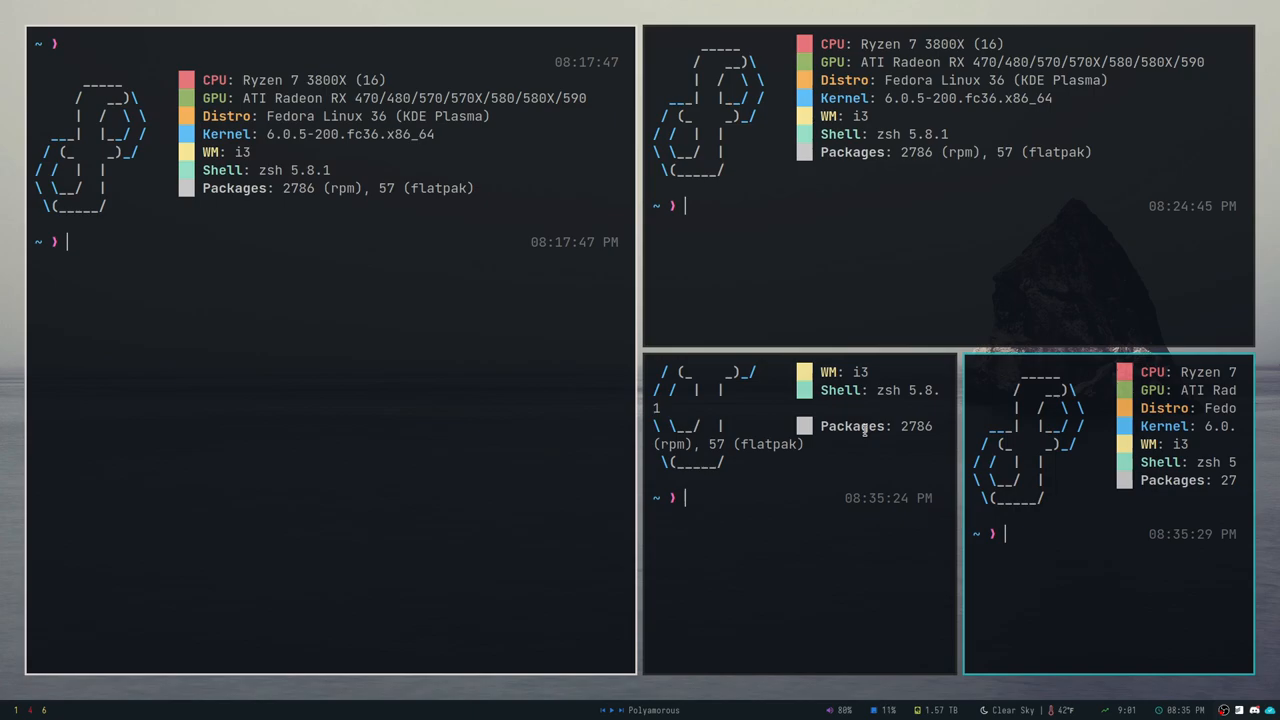
{"action": "type", "text": "btop"}
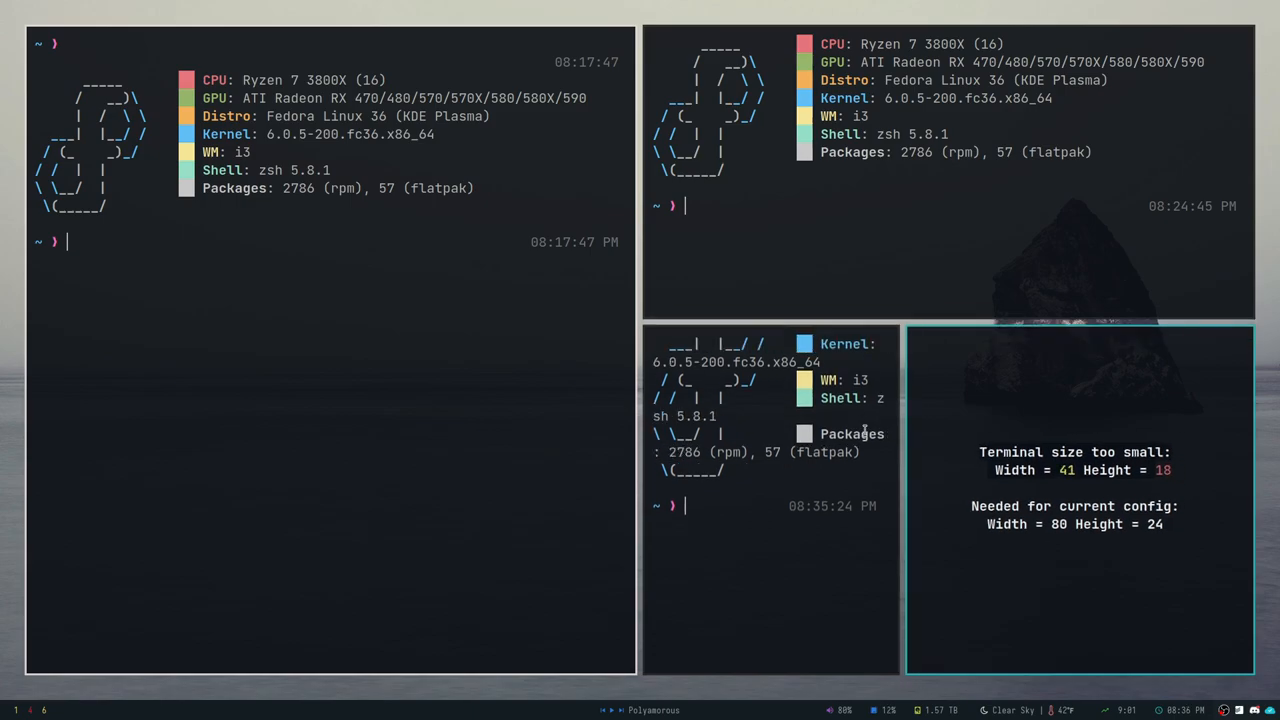
{"action": "mouse_move", "coordinate": [1067, 521]}
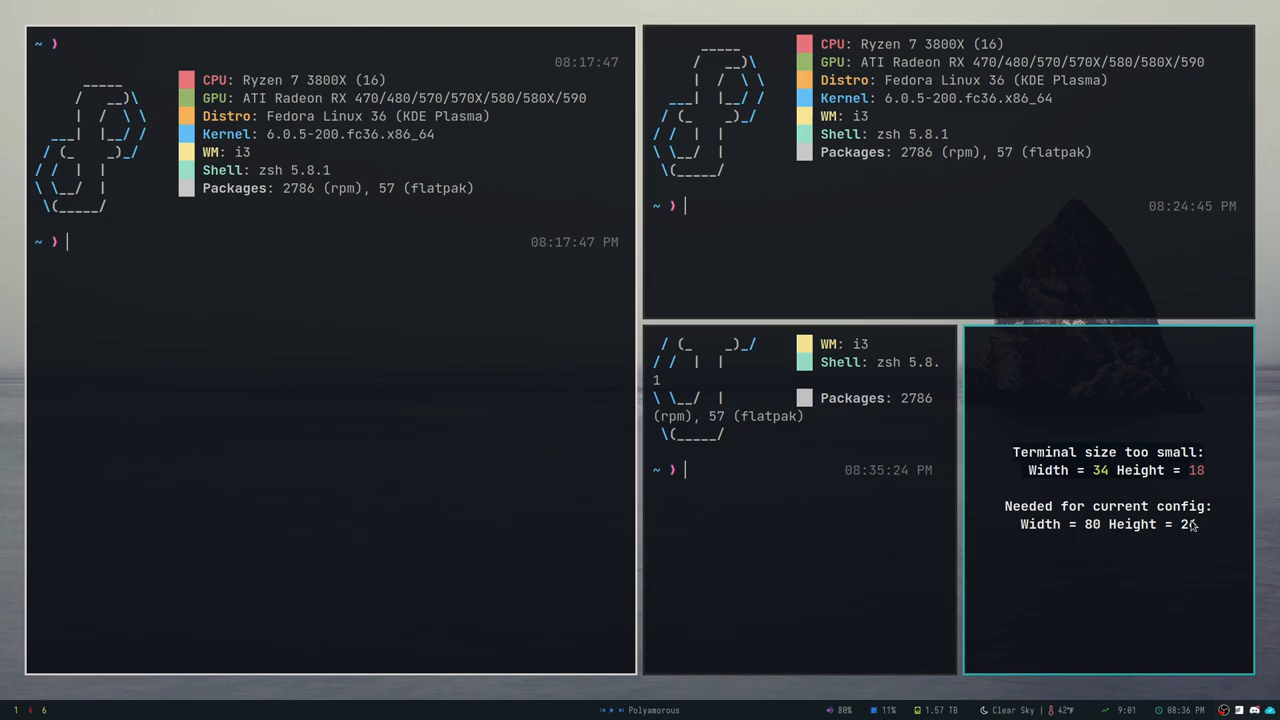
{"action": "mouse_move", "coordinate": [1033, 541]}
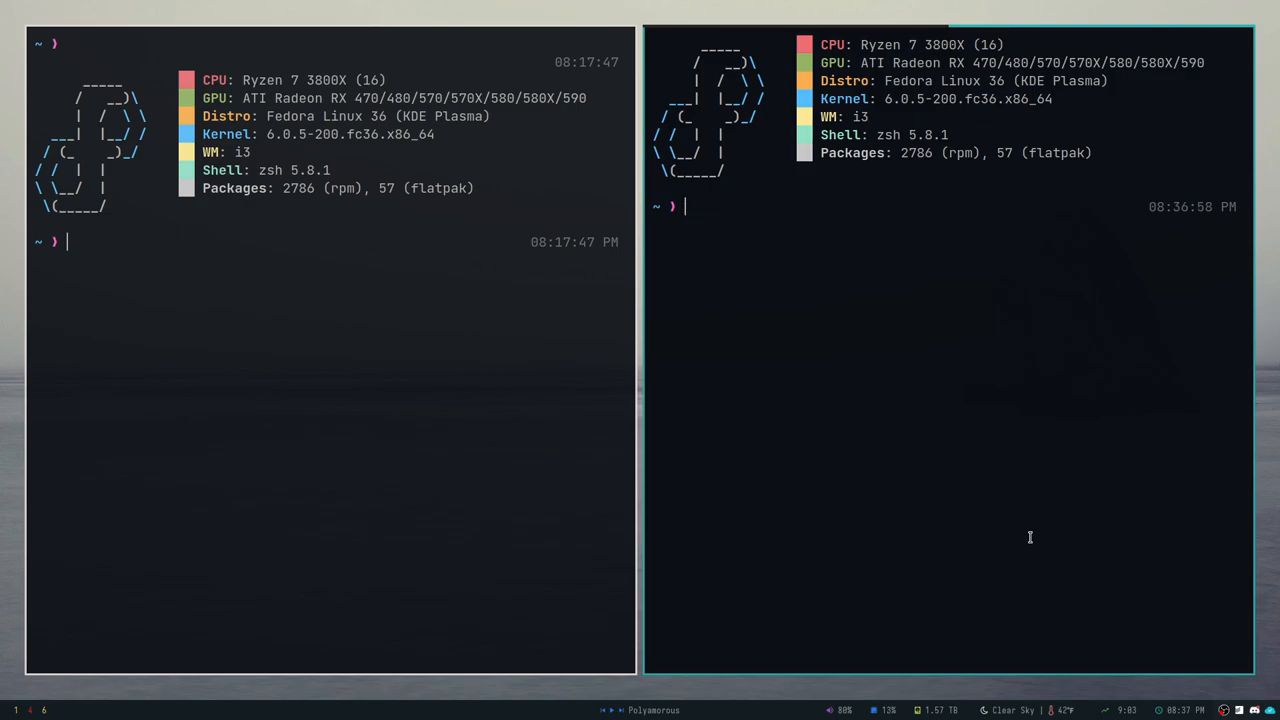
{"action": "mouse_move", "coordinate": [1026, 534]}
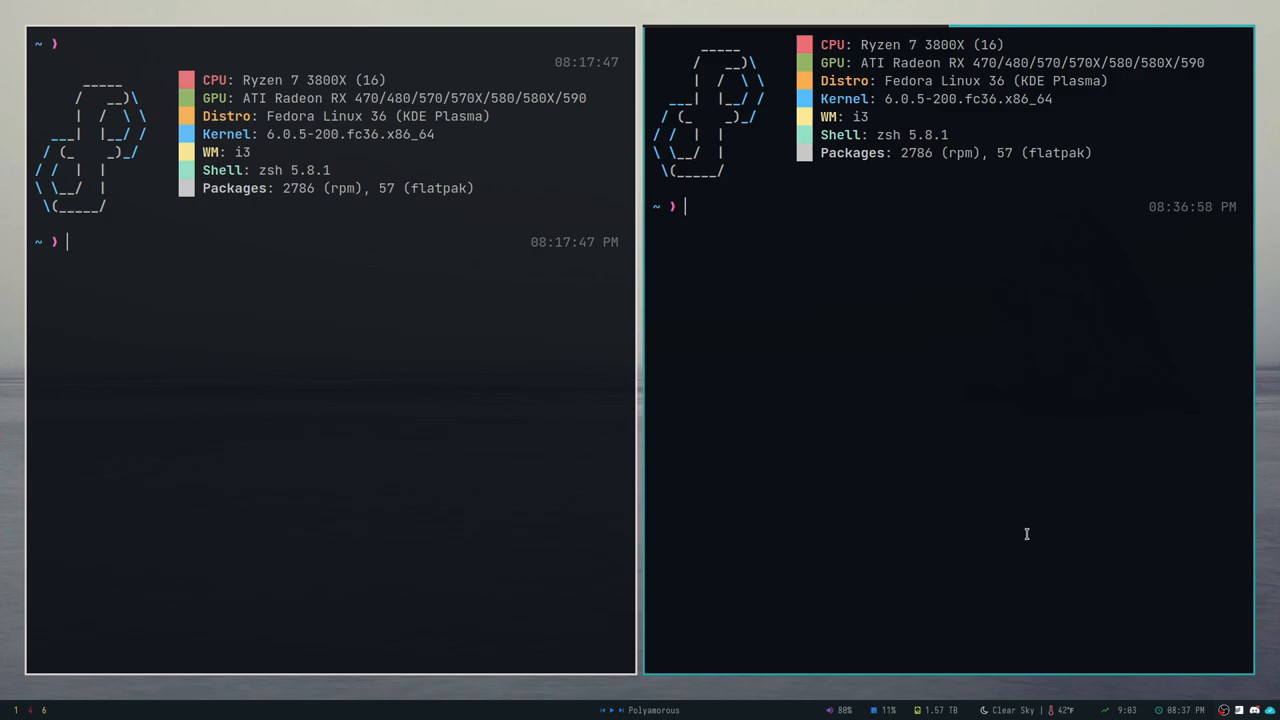
{"action": "mouse_move", "coordinate": [942, 367]}
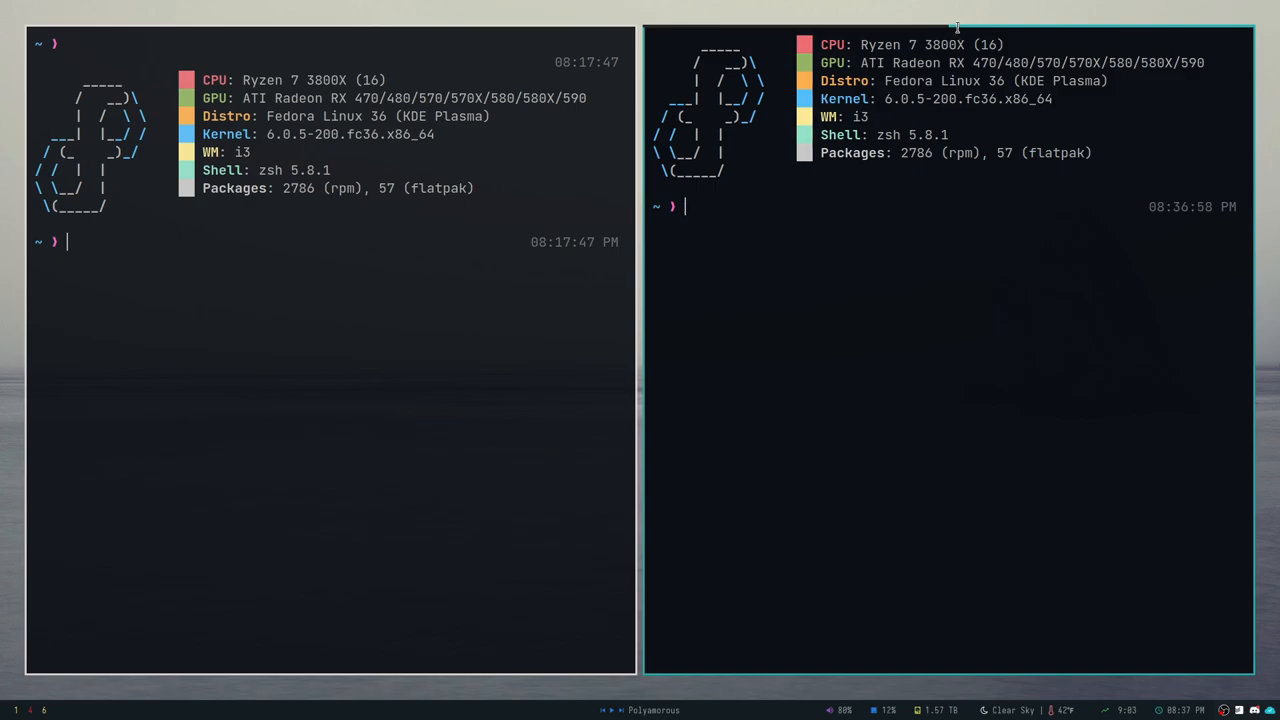
{"action": "mouse_move", "coordinate": [775, 61]}
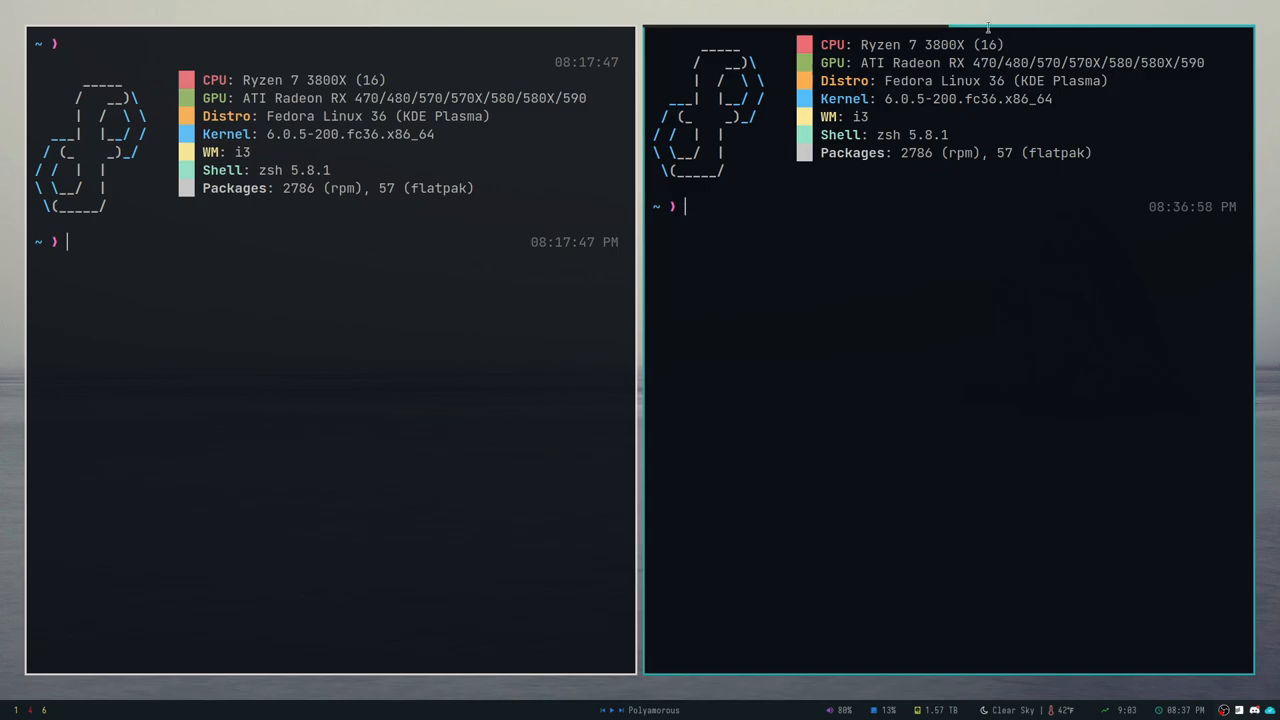
{"action": "mouse_move", "coordinate": [937, 31]}
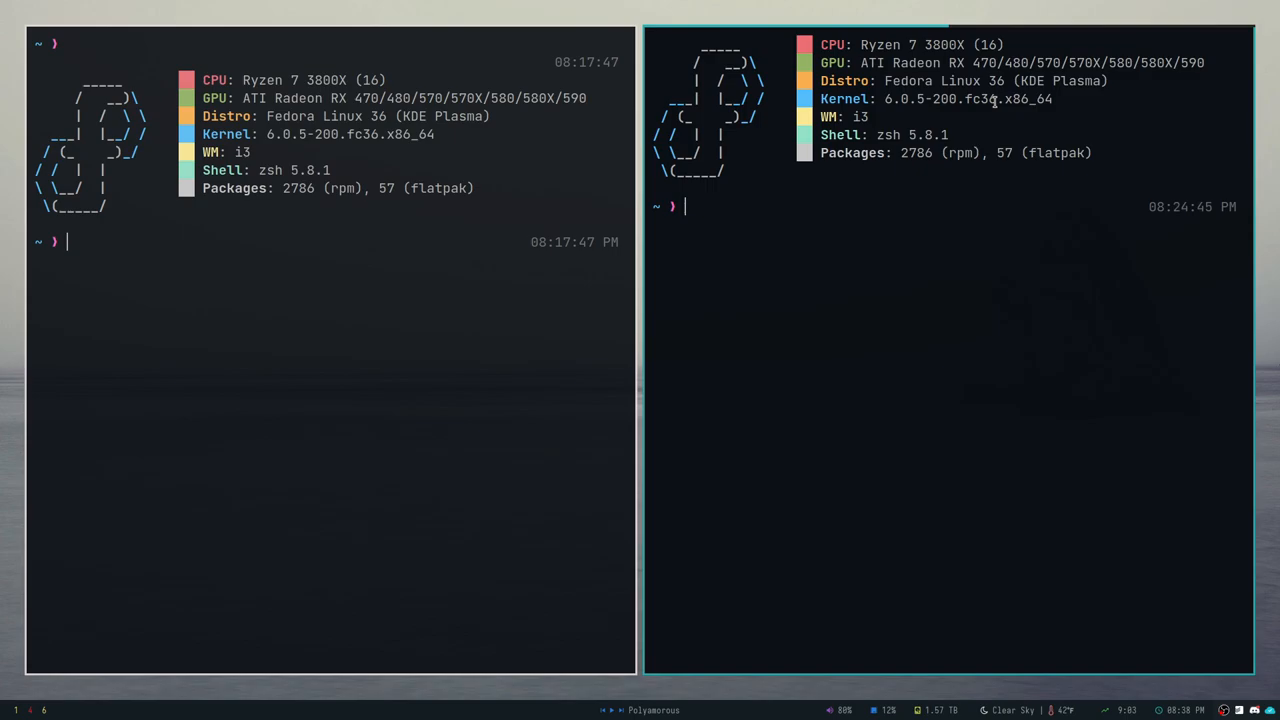
{"action": "type", "text": "htop"}
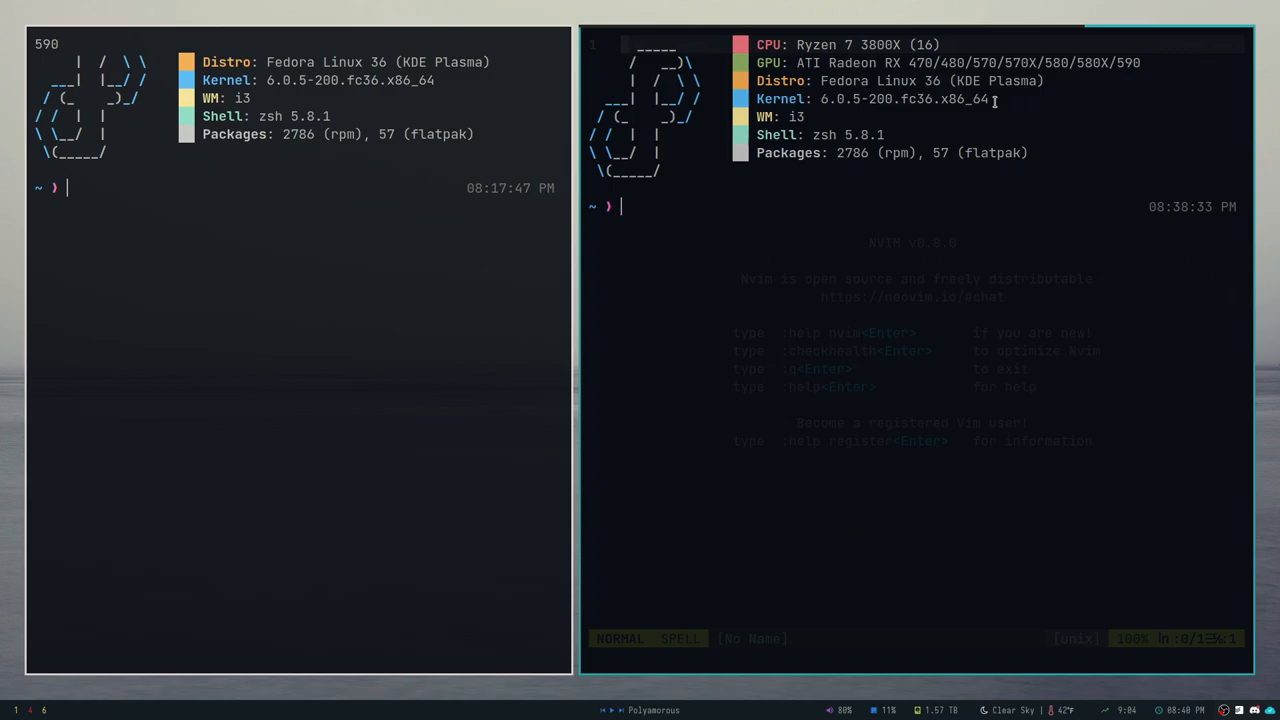
{"action": "type", "text": "puls"}
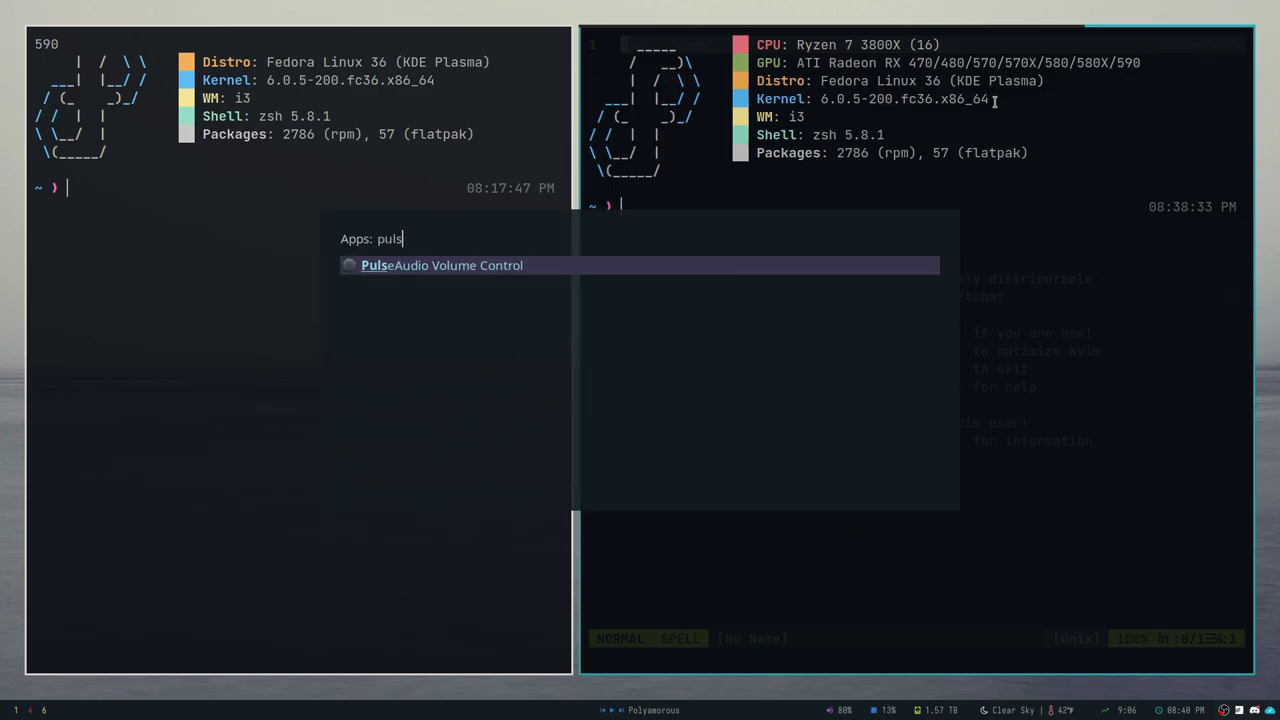